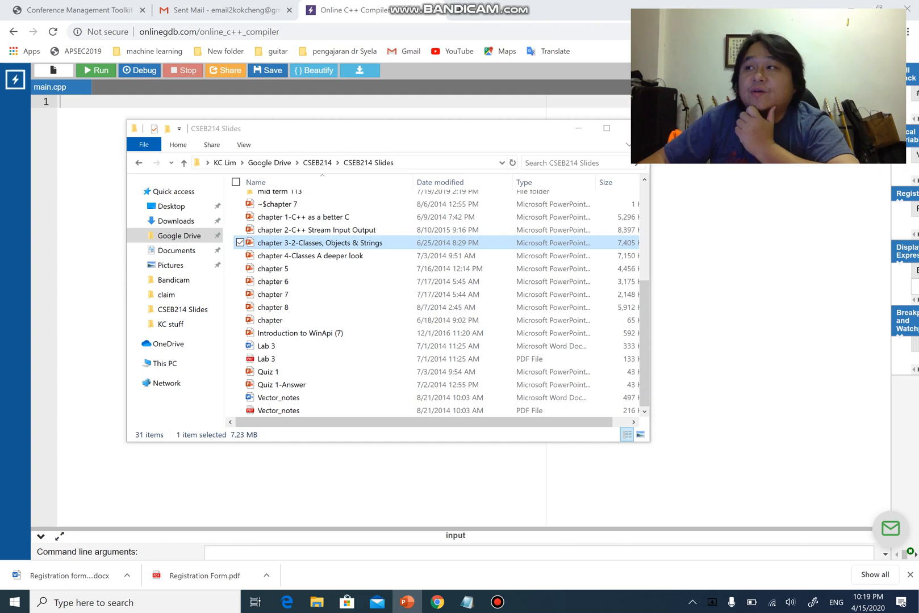
Review the Classes, Objects & Strings chapter slides, then close the presentation and slides folder.
double_click(320, 242)
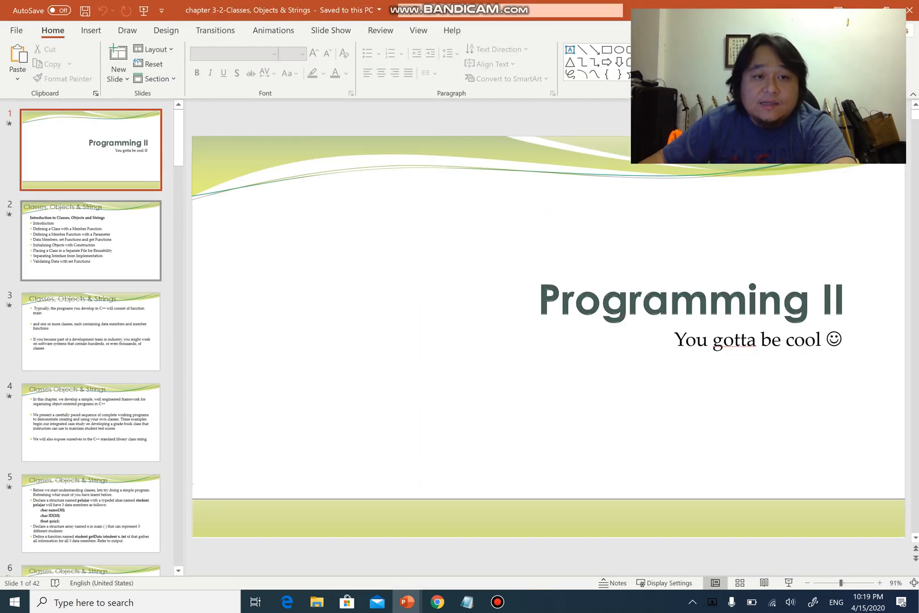
left_click(90, 422)
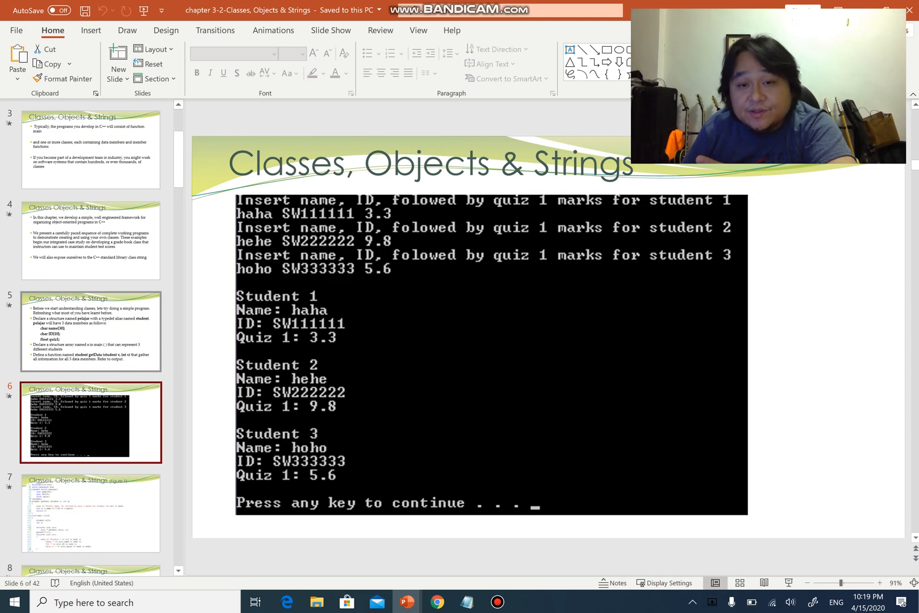
left_click(89, 513)
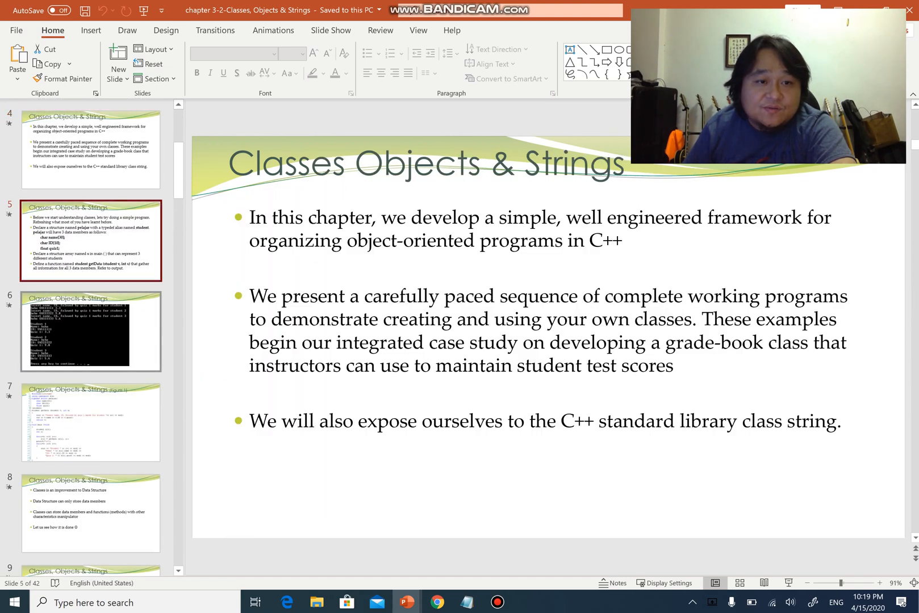
left_click(90, 331)
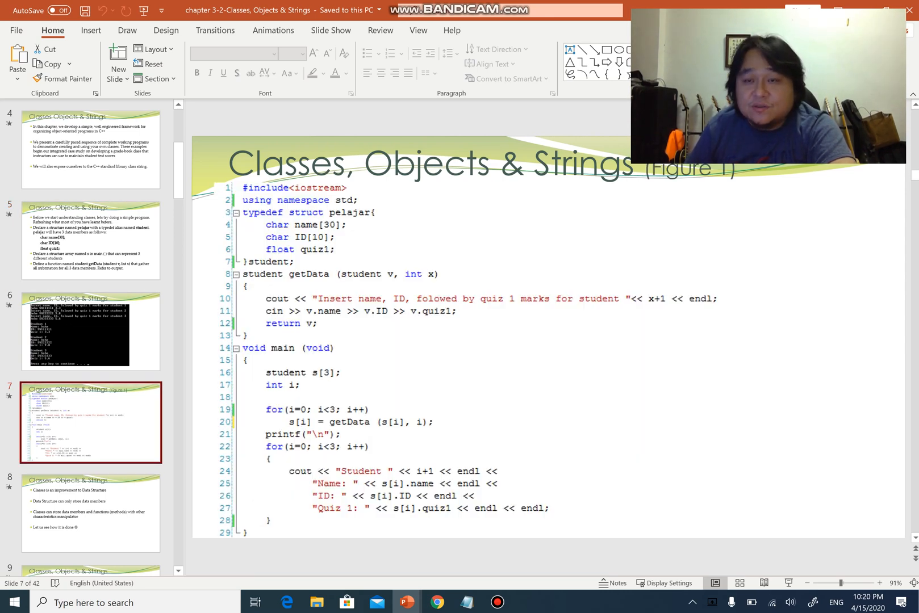
left_click(91, 513)
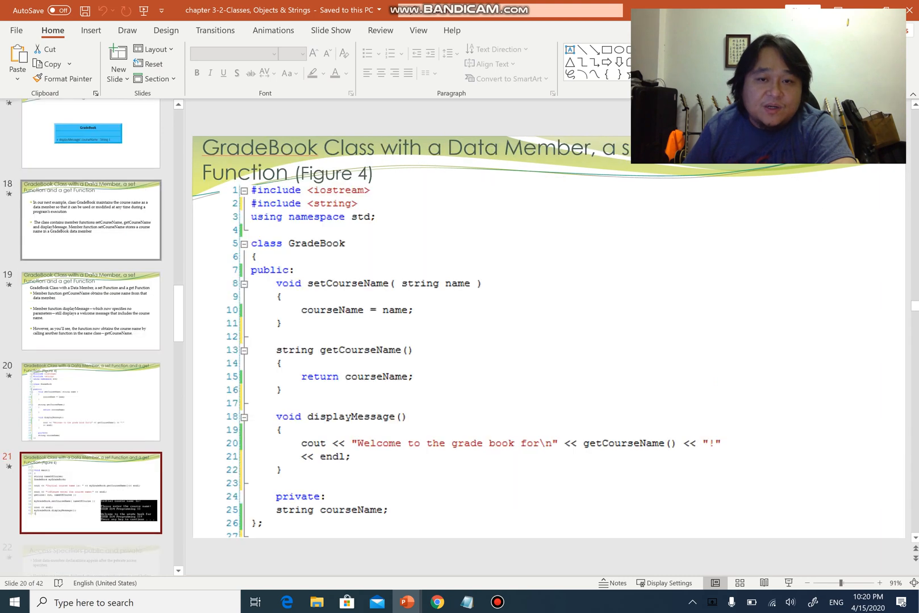
left_click(91, 508)
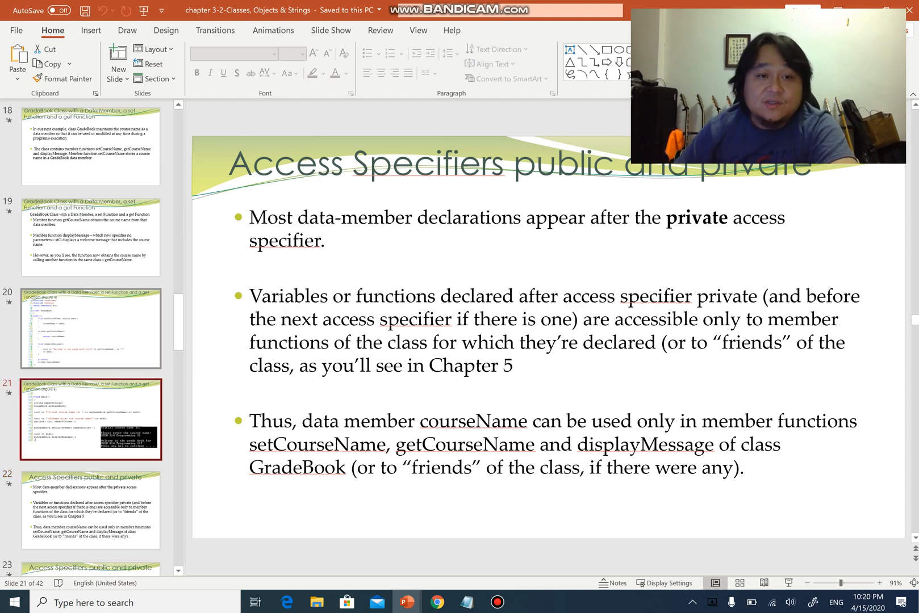
left_click(91, 146)
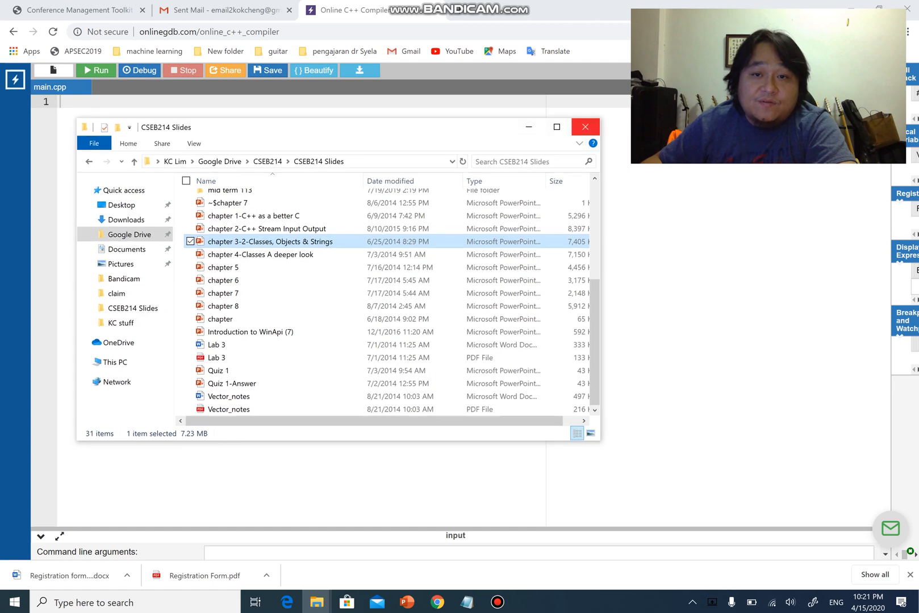
left_click(585, 127)
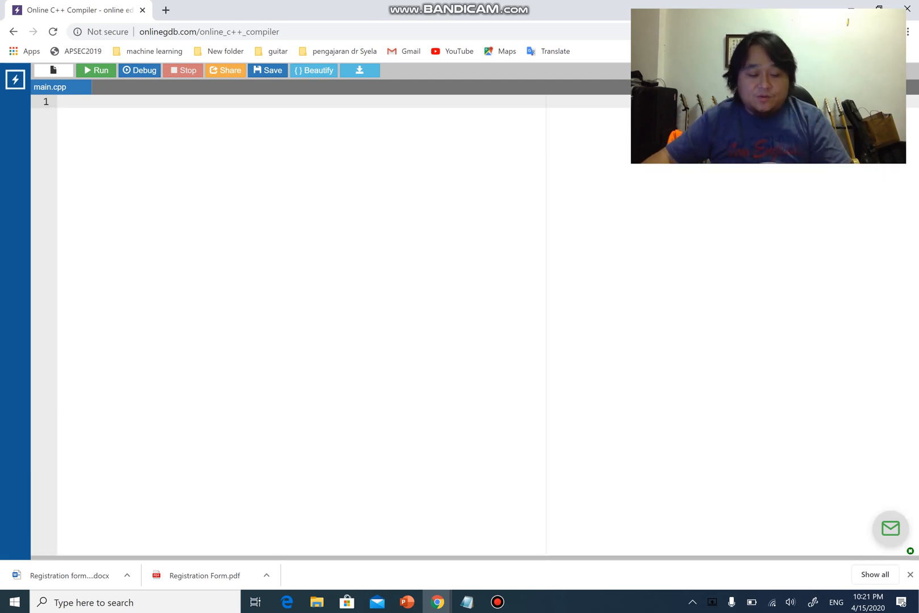
Write #include <iostream>, using namespace std;, and int main(){ return 0; } in main.cpp.
type("#include <>")
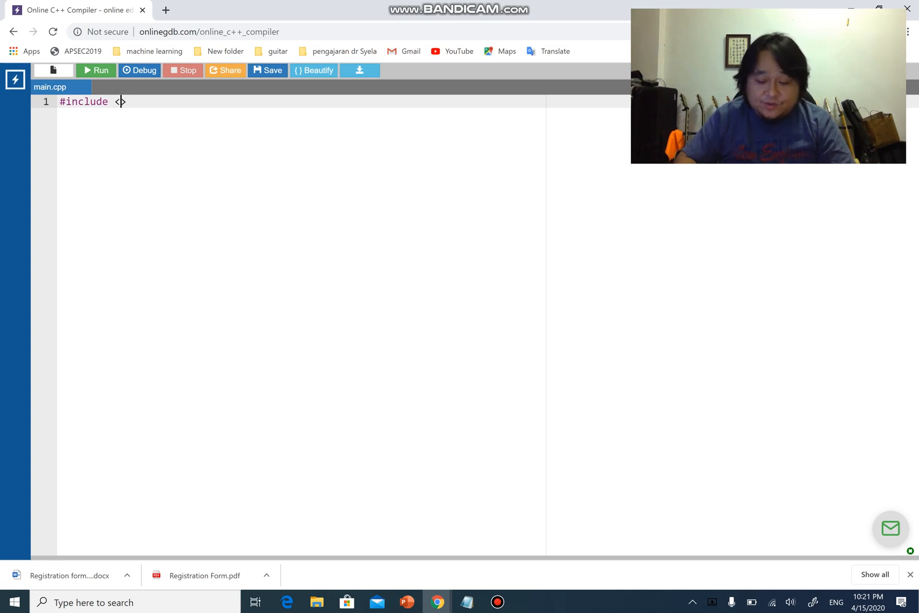
type("iostream")
type("using")
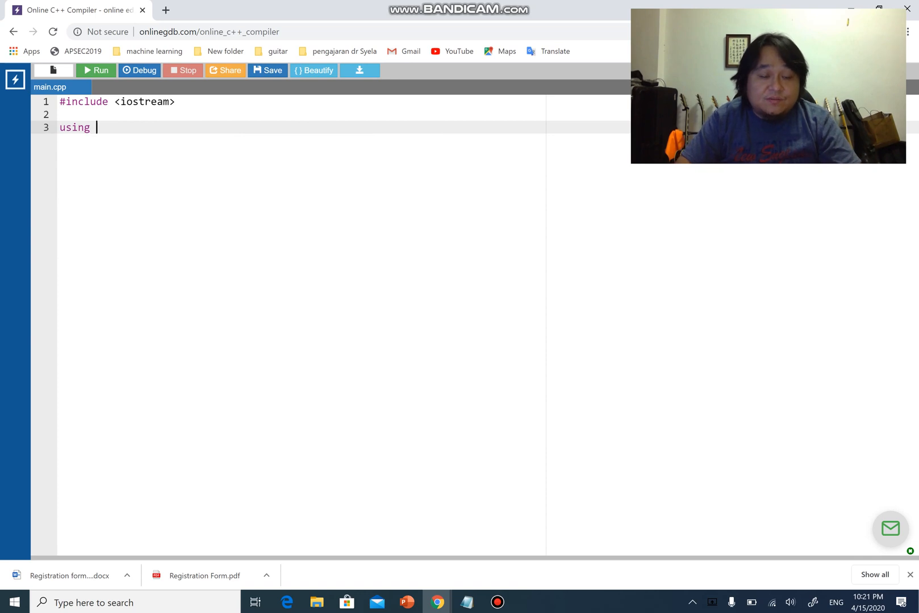
type("namespace std;")
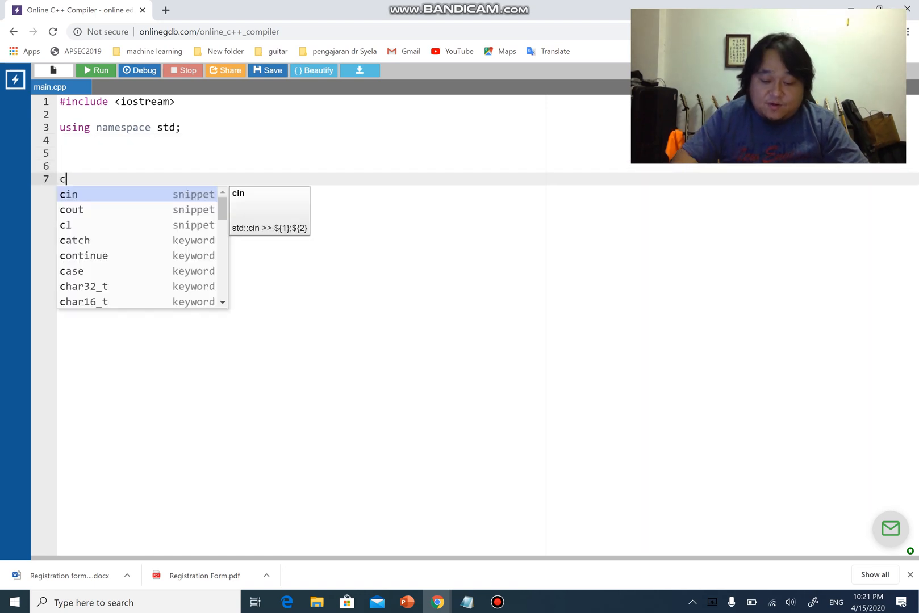
key("Escape")
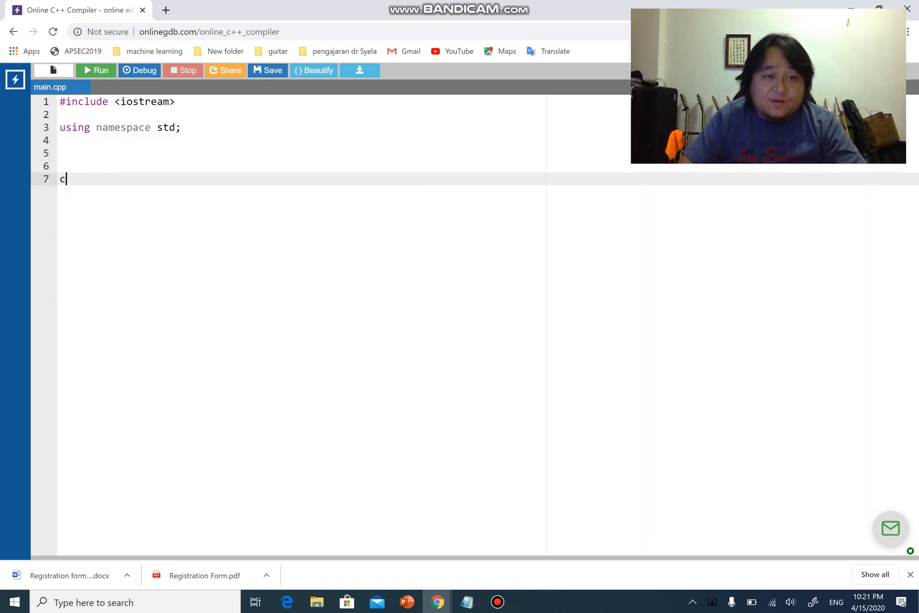
type("vo")
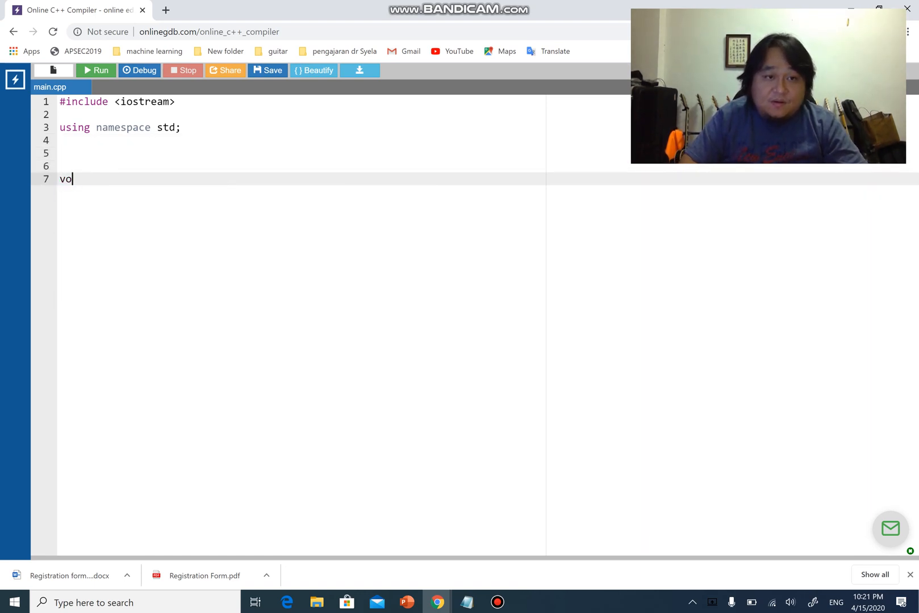
type("int mai (")
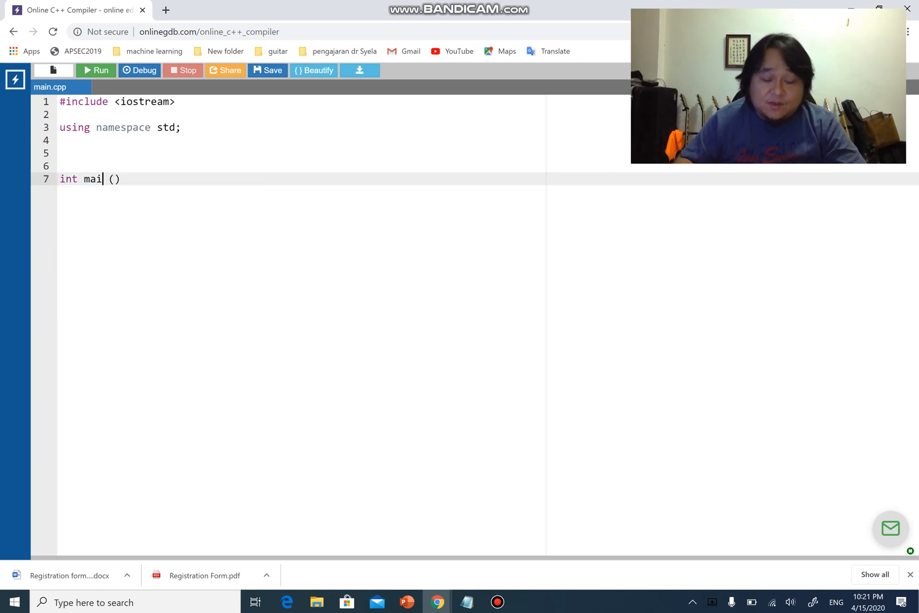
type("n")
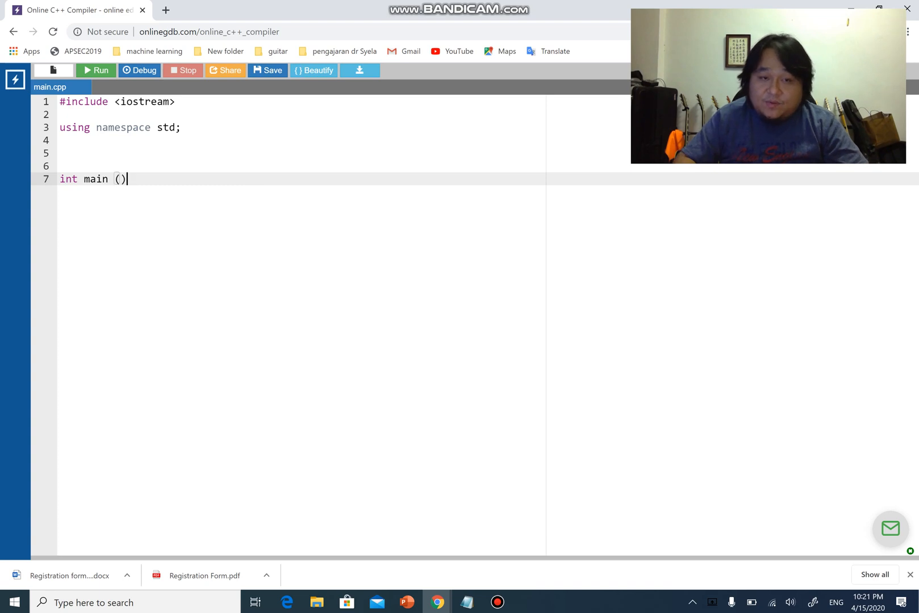
type("{")
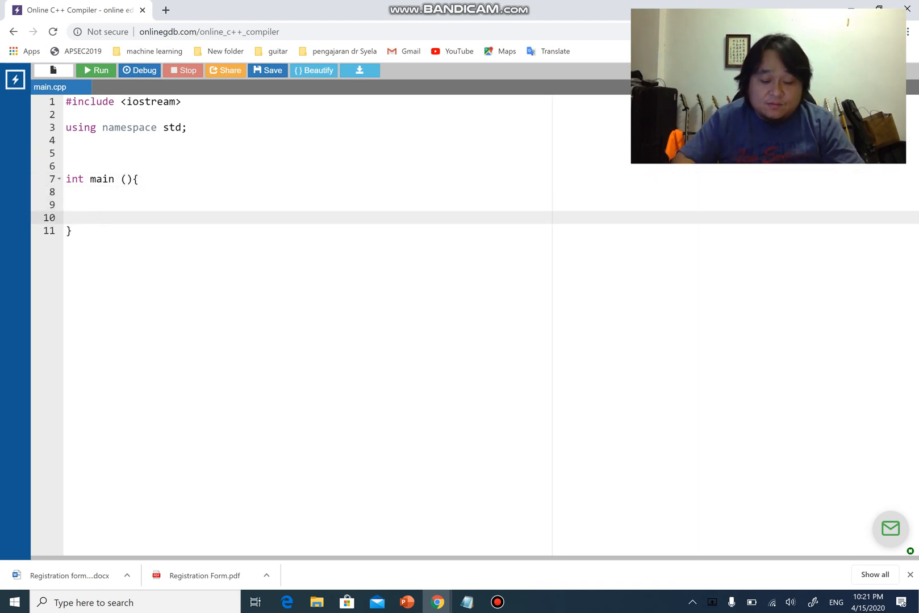
type("return 0")
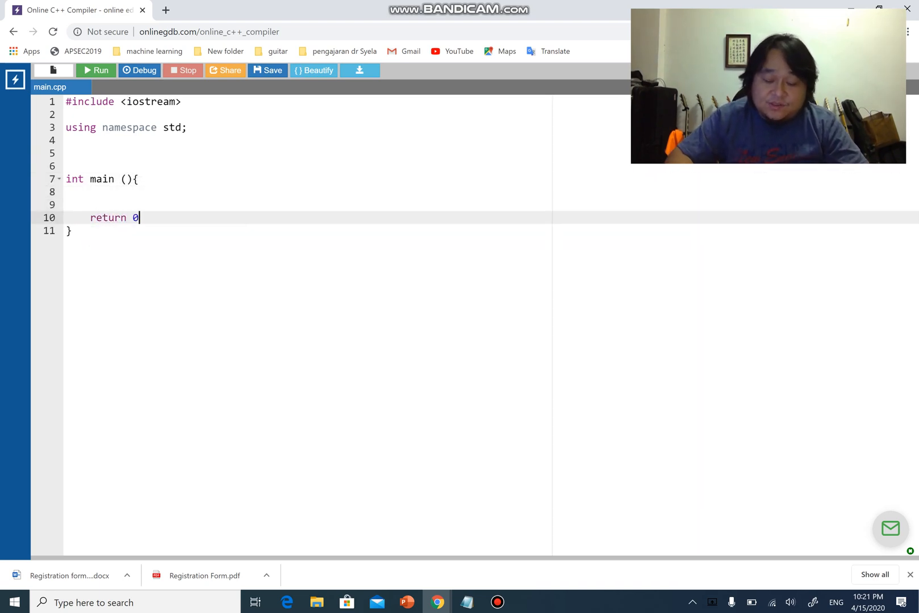
type(";")
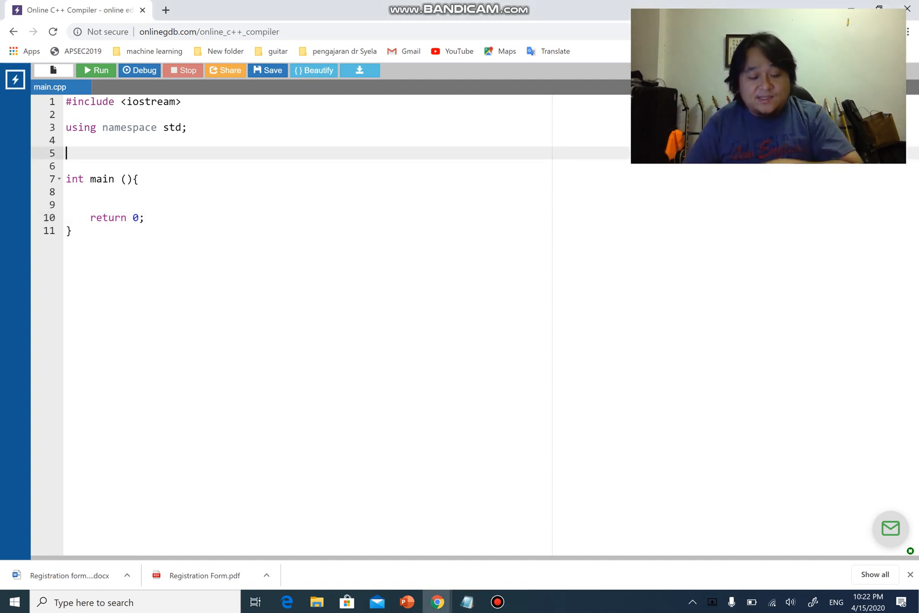
Declare an empty struct prog2 {}; above main.
type("struct")
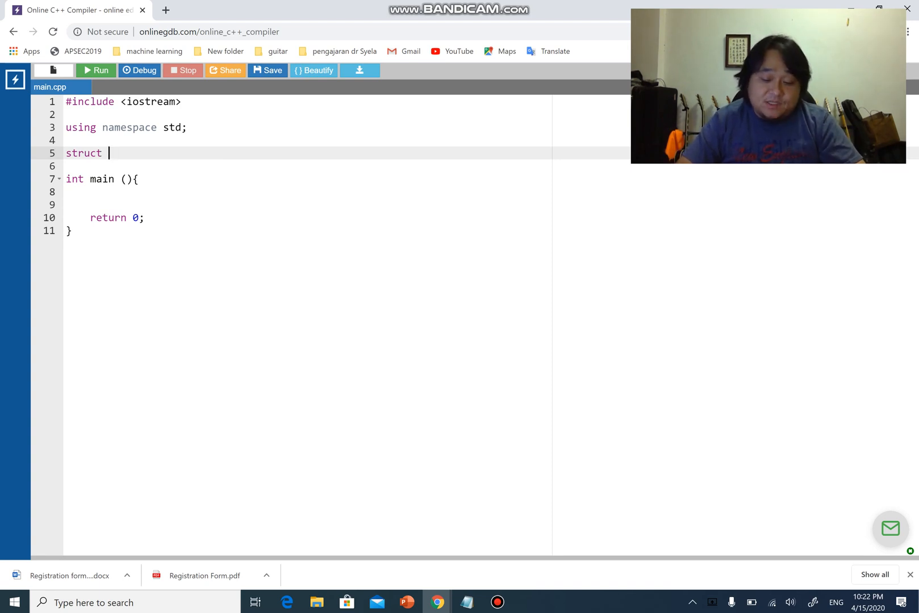
type("prog")
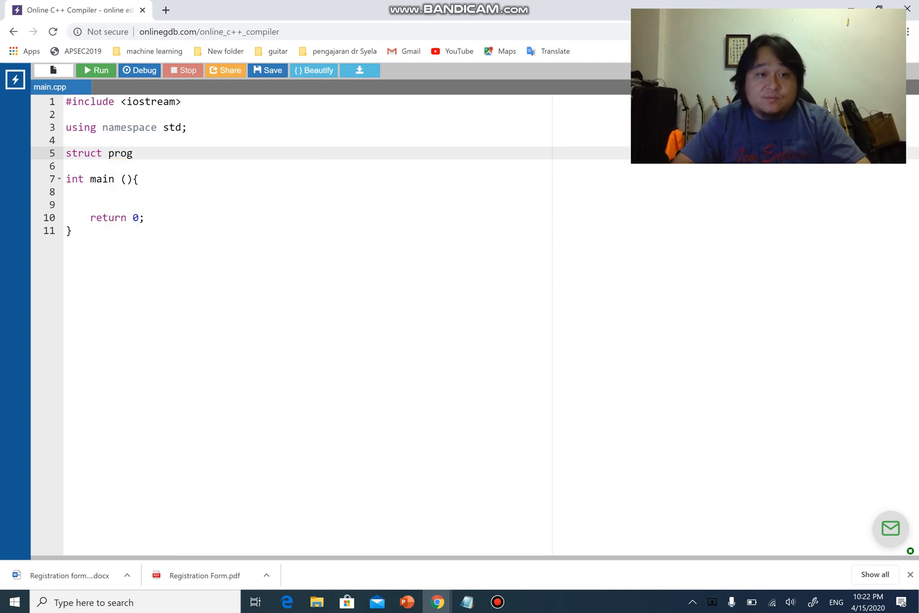
type("2{}")
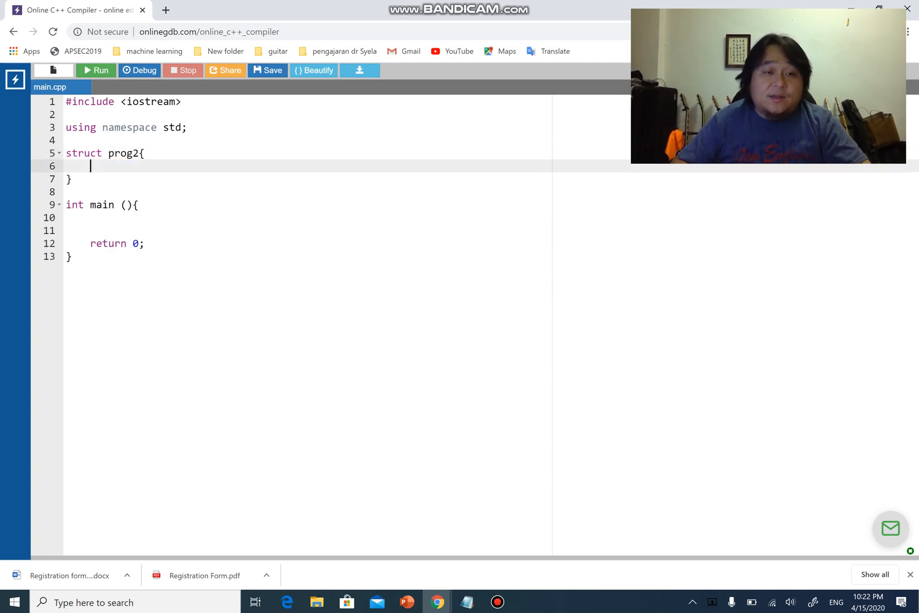
type(";")
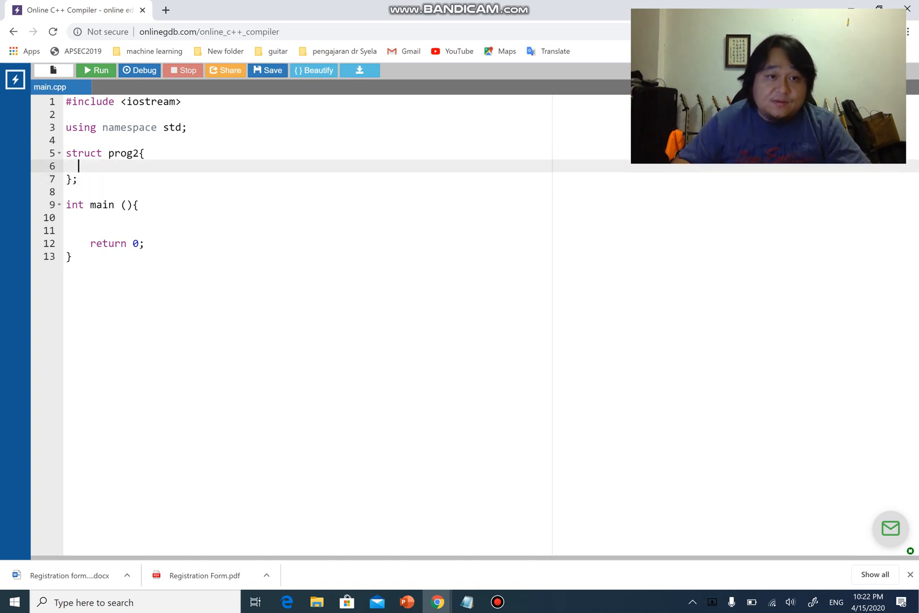
Add name, float quiz, float midterm and age members to prog2, then insert blank lines.
type("strng")
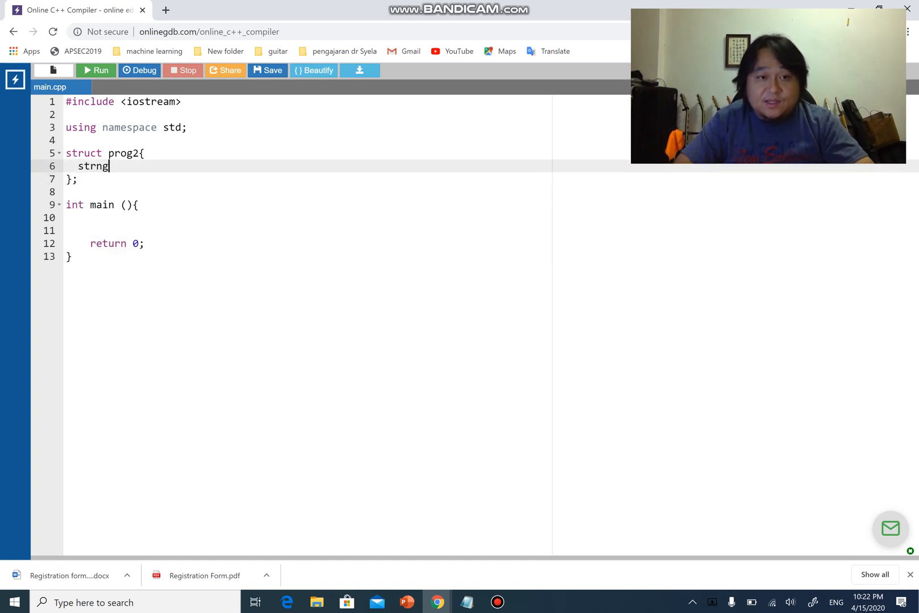
key("Backspace")
type("ing name;")
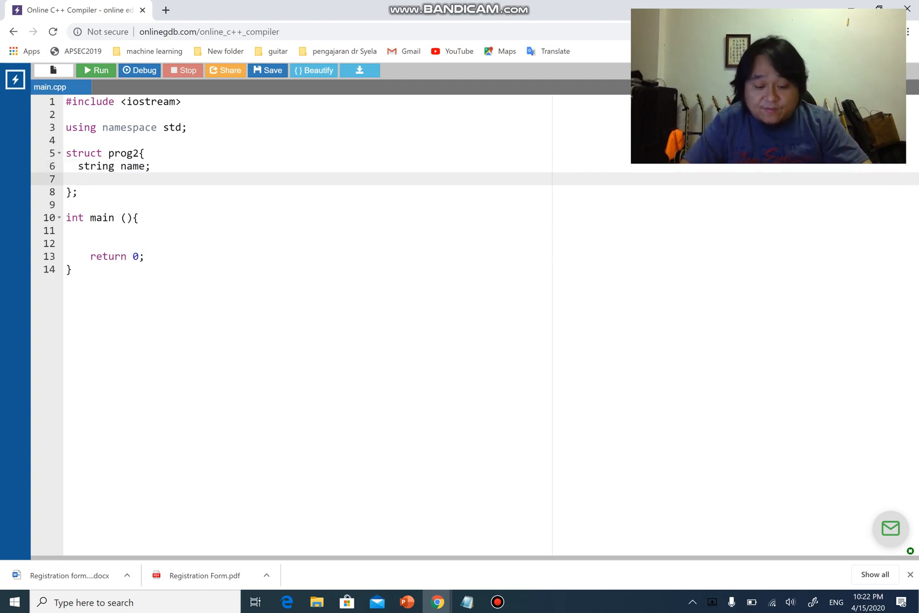
type("float")
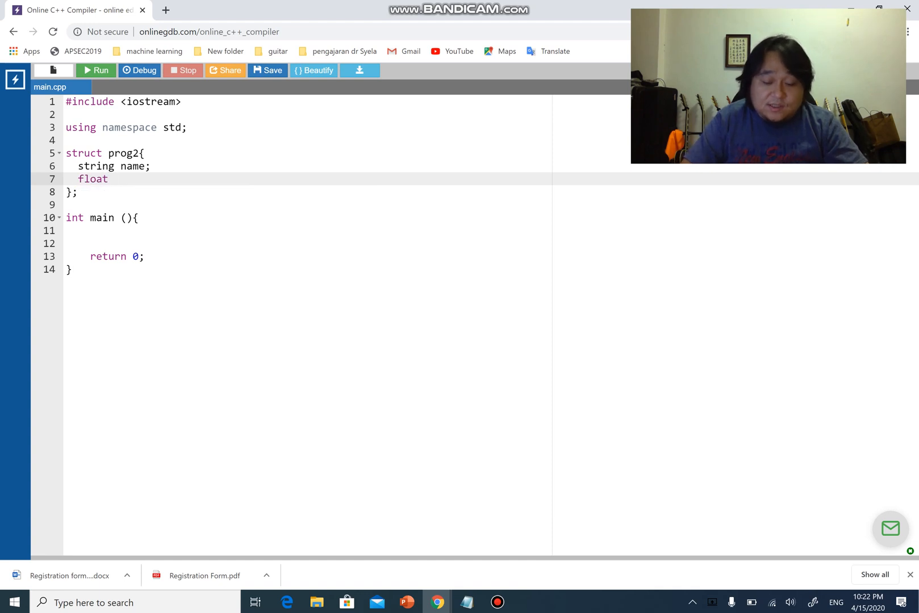
type("quiz")
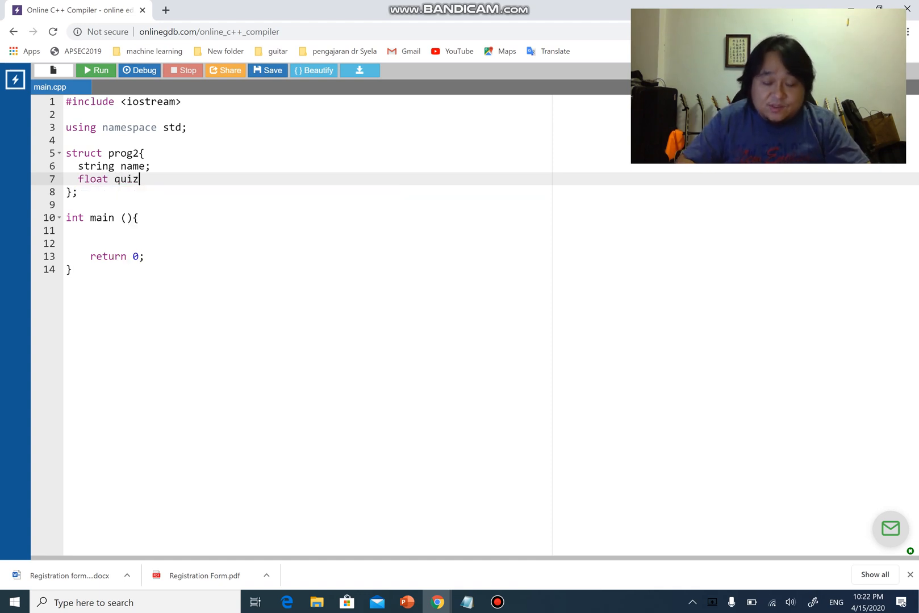
type("float mid")
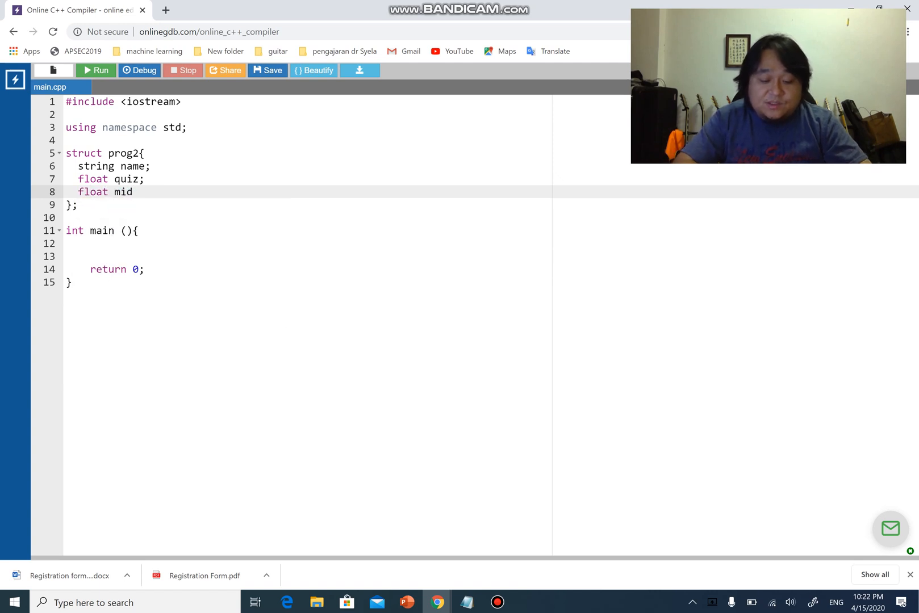
type("term")
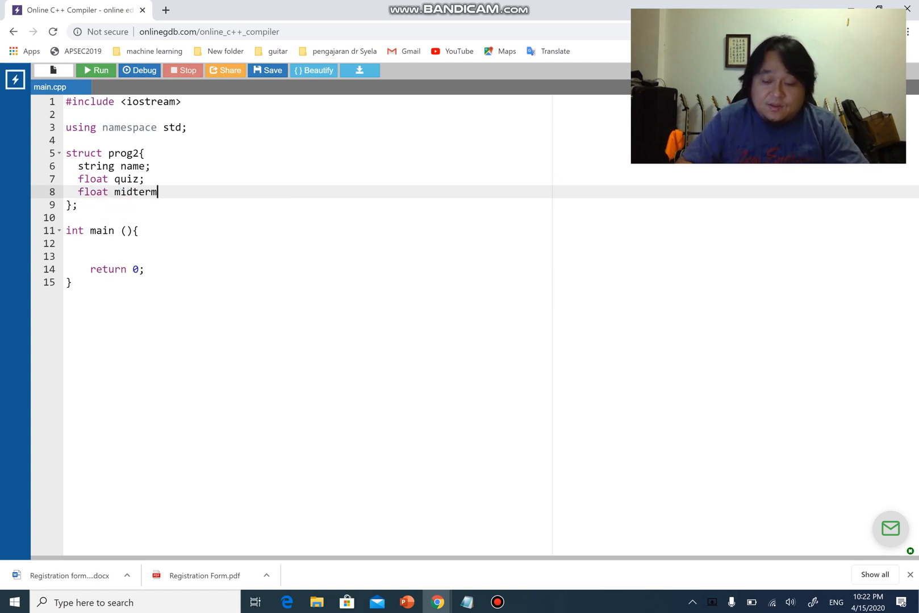
type(";")
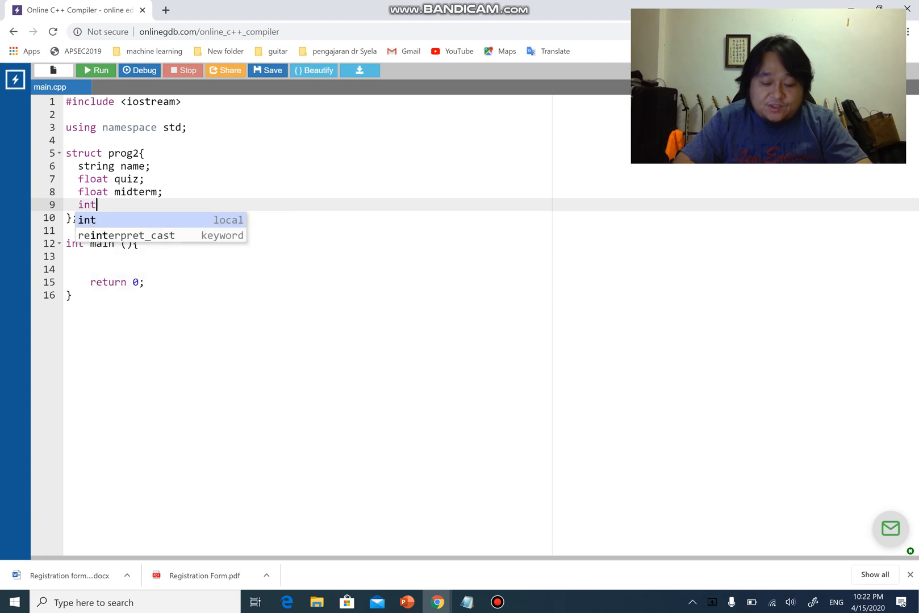
type("age;")
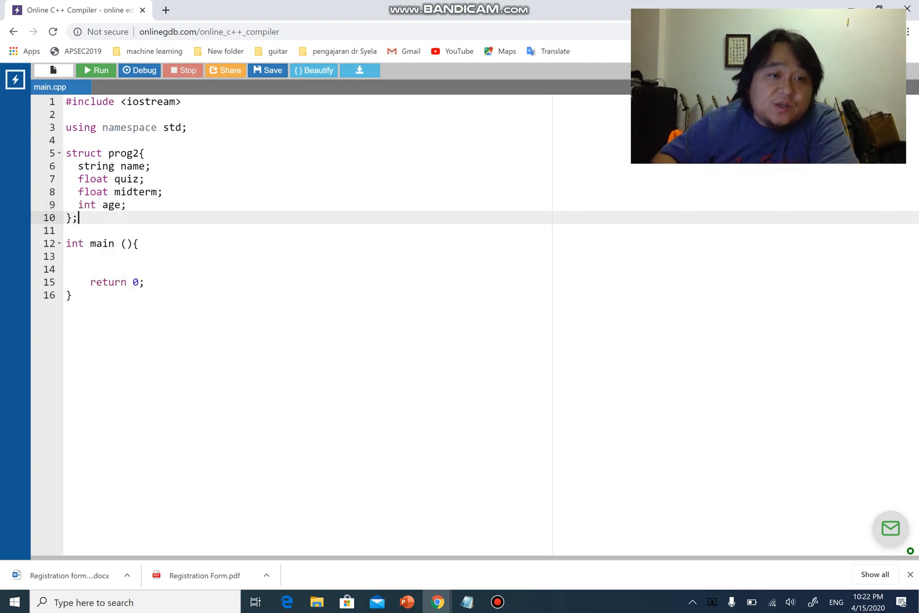
key("enter")
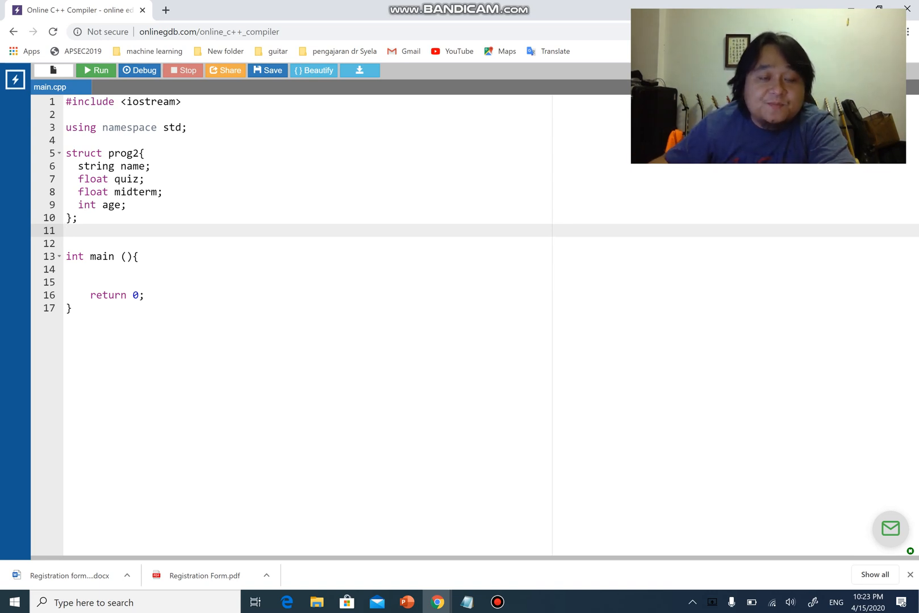
left_click_drag(77, 166, 125, 204)
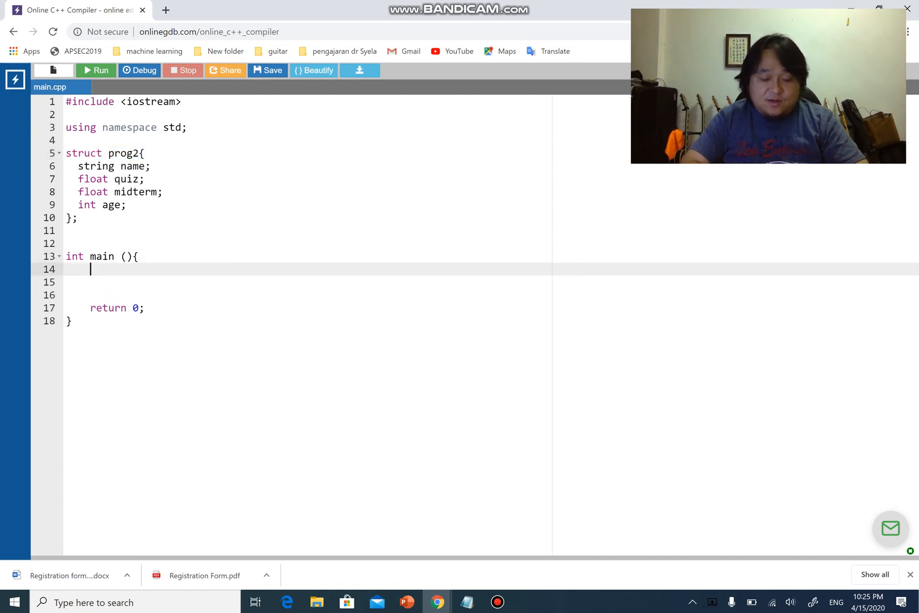
In main, declare struct prog2 stud1; add stud1.name; and select those lines.
type("struct")
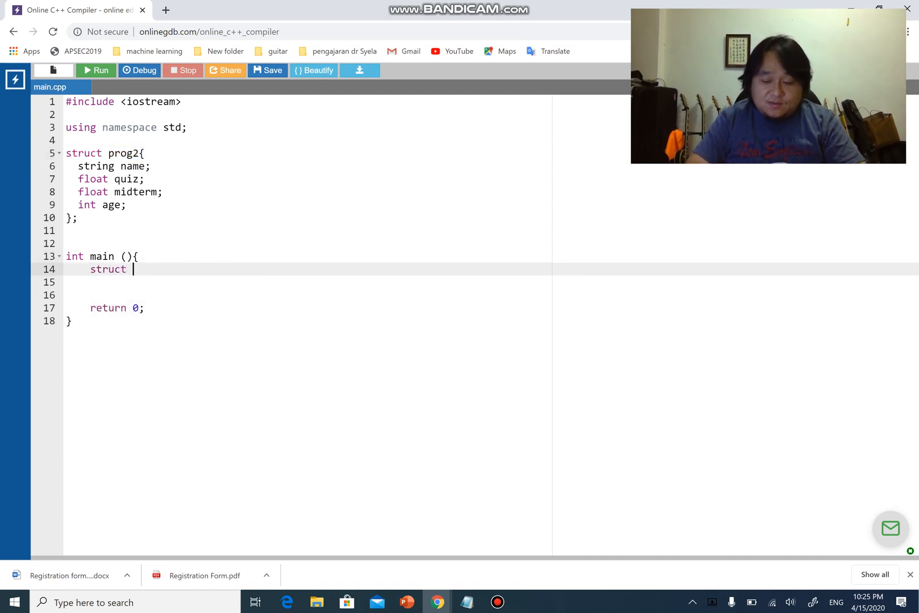
type("prog2")
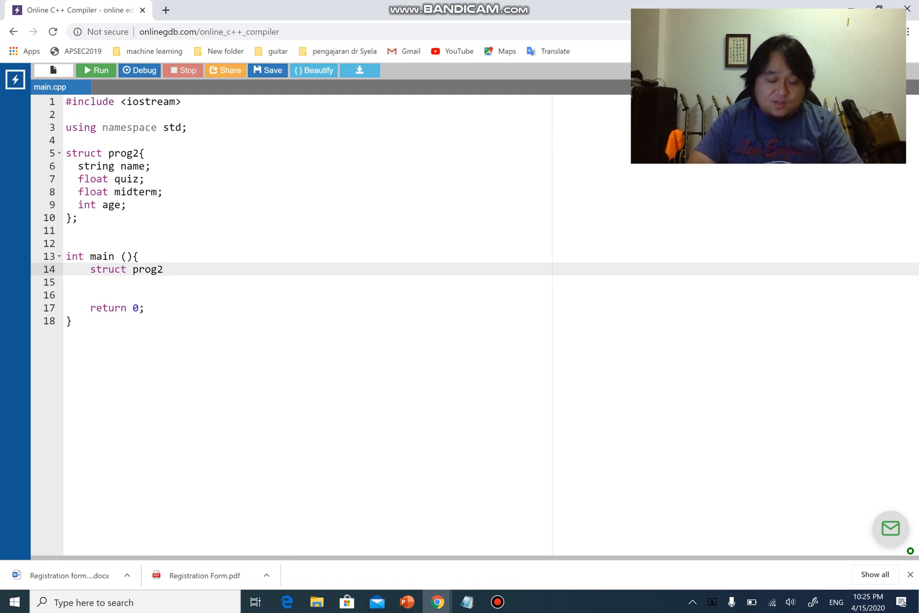
type("stu")
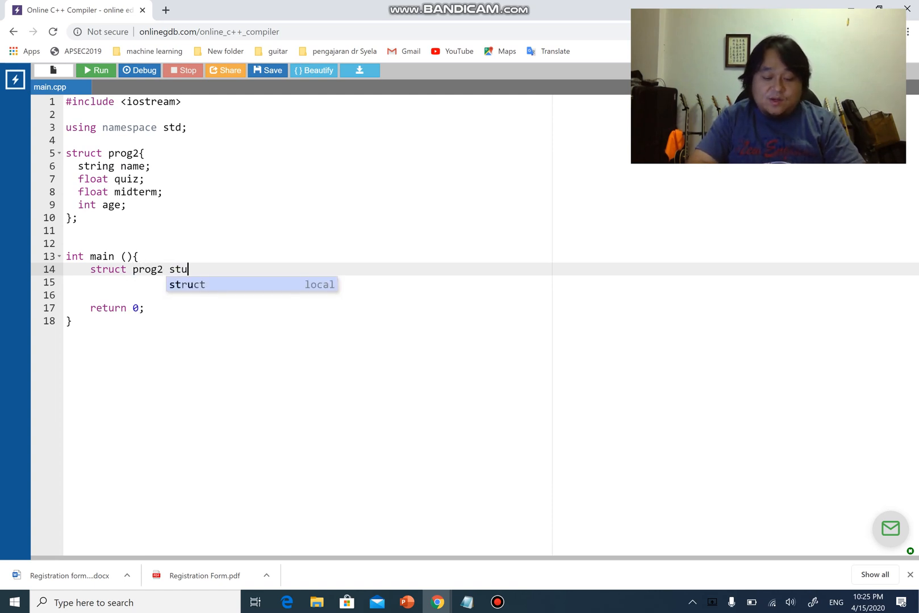
type("d1;")
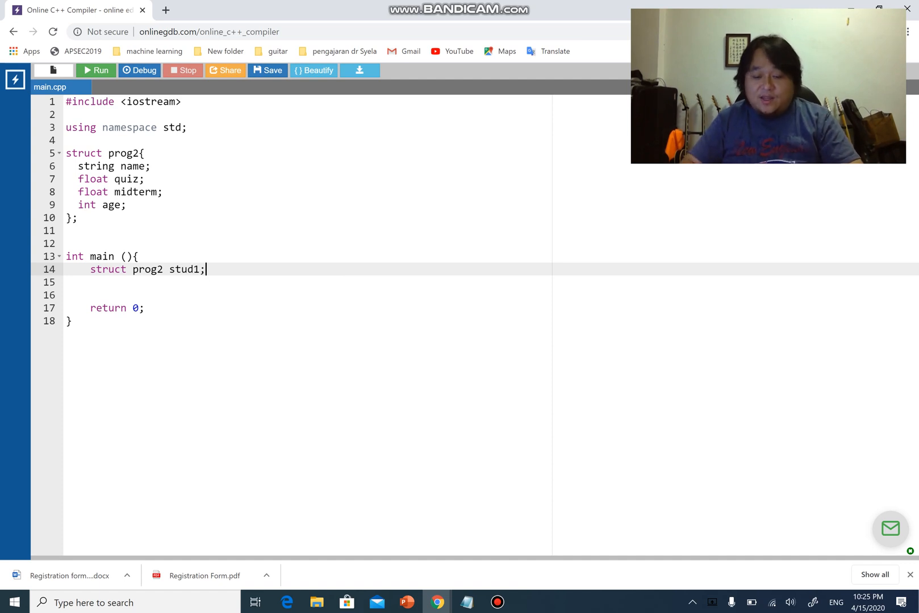
type("stud1")
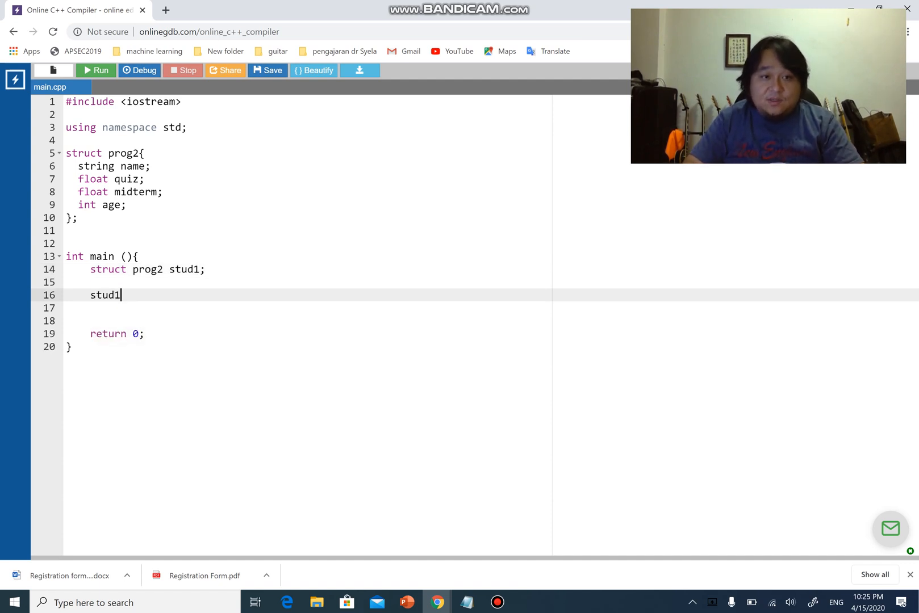
type(".name")
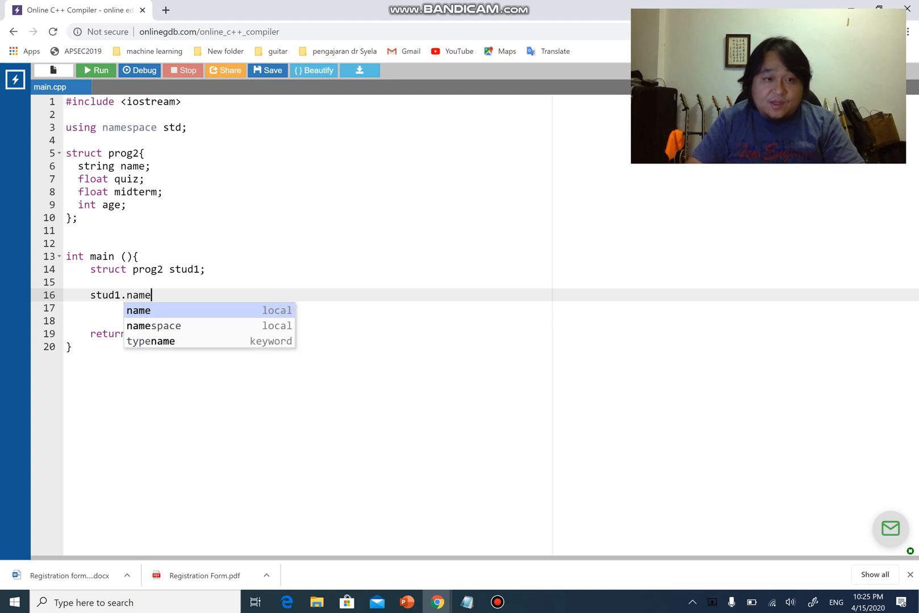
type(";")
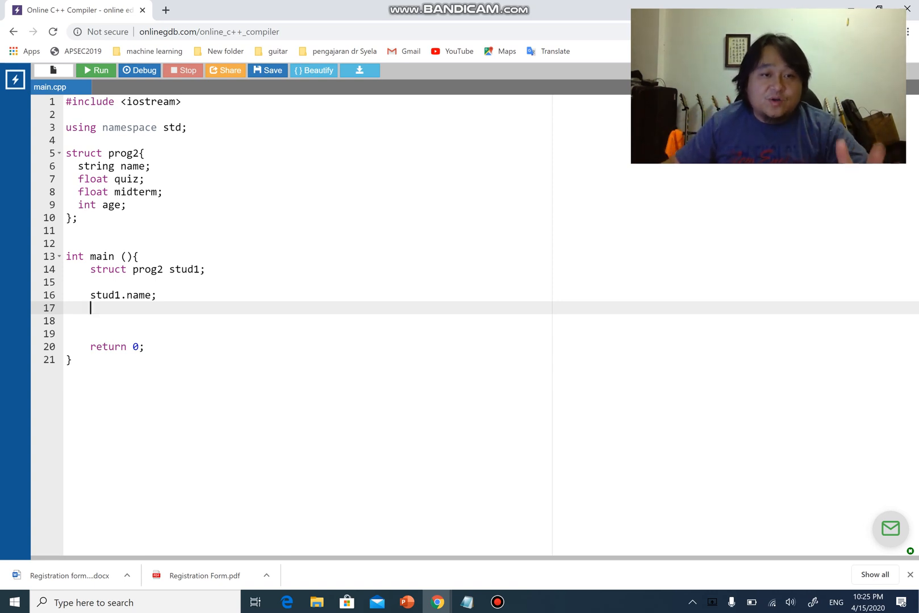
left_click_drag(88, 308, 66, 270)
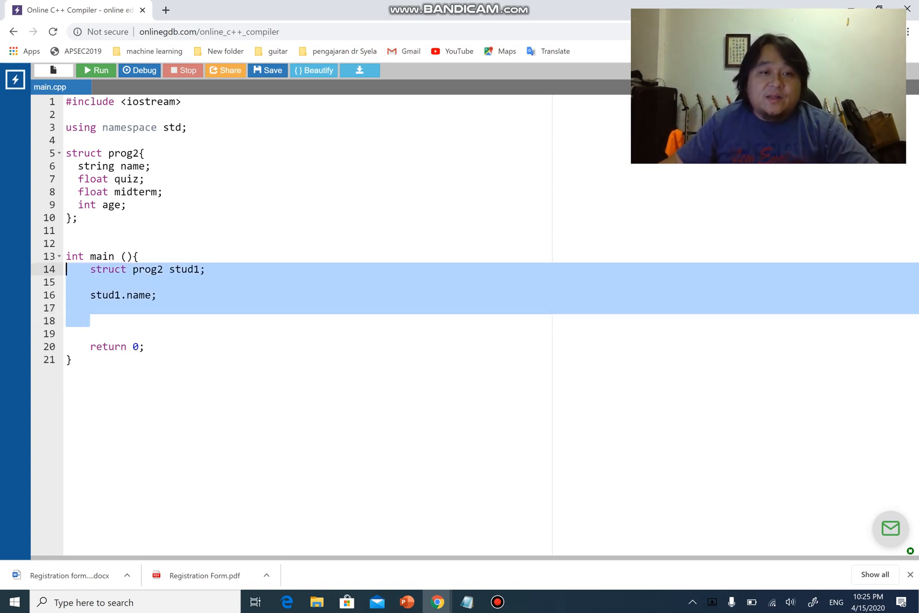
Delete the stud1 lines and change prog2 from struct to class, adding a line after age.
key("Delete")
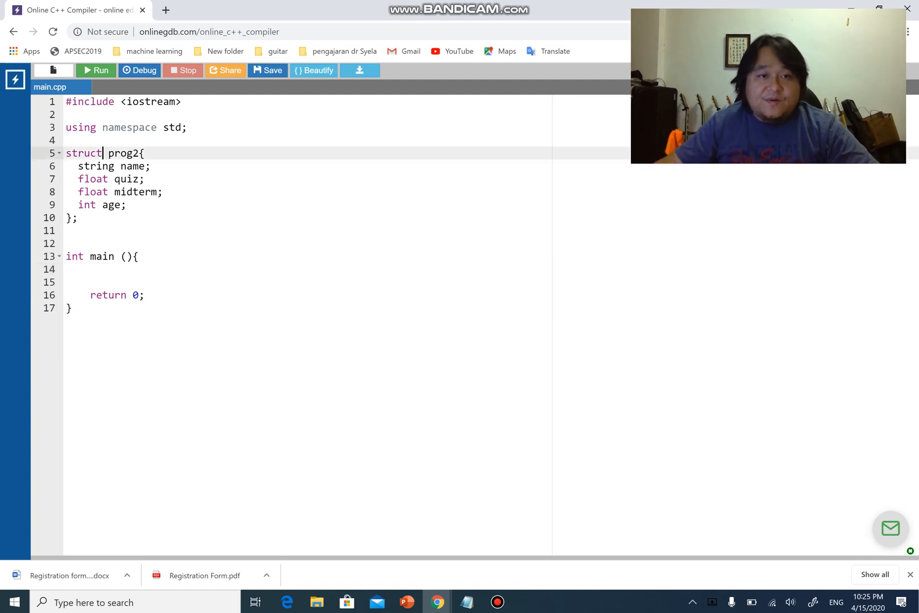
type("class")
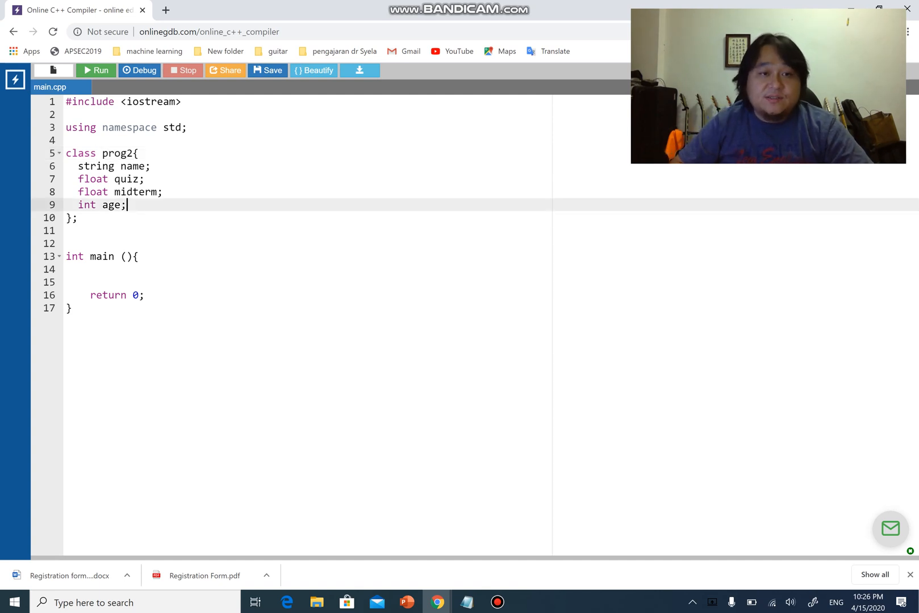
key("Enter")
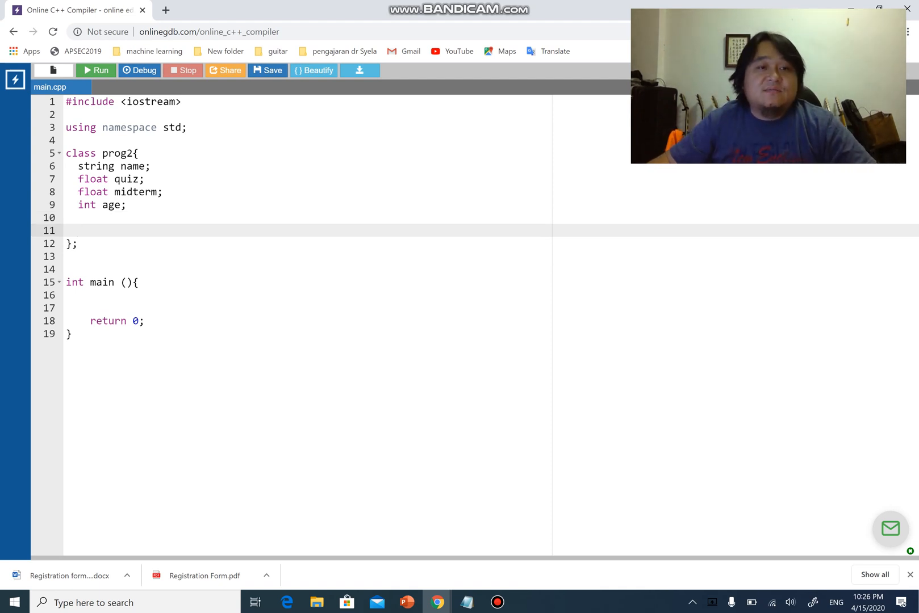
Insert a public: access label right after class prog2.
key("enter")
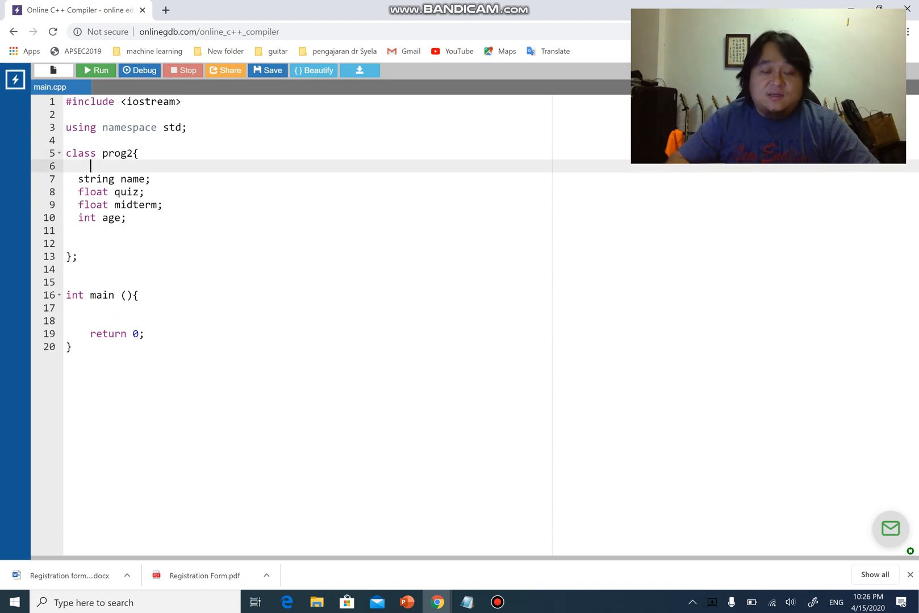
type("public:")
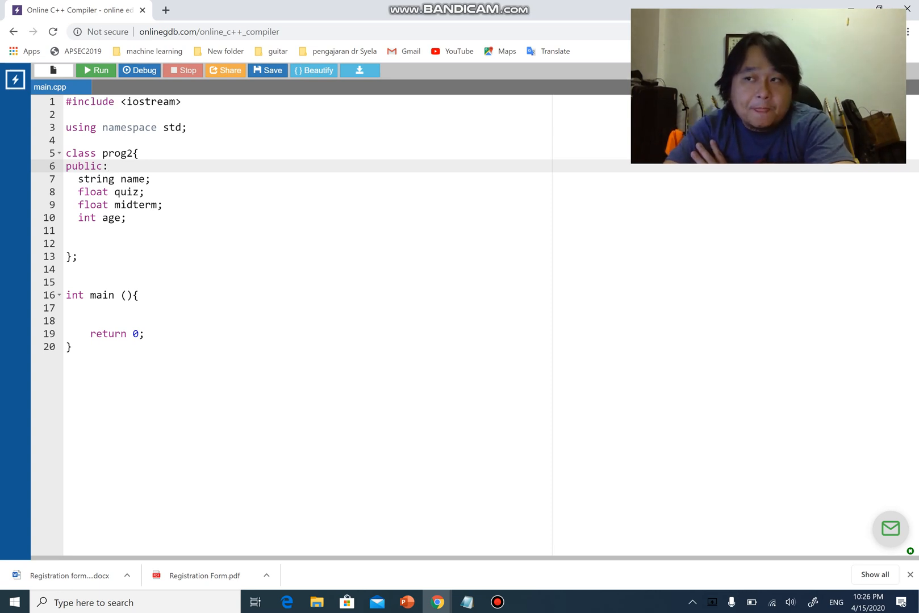
key("Backspace")
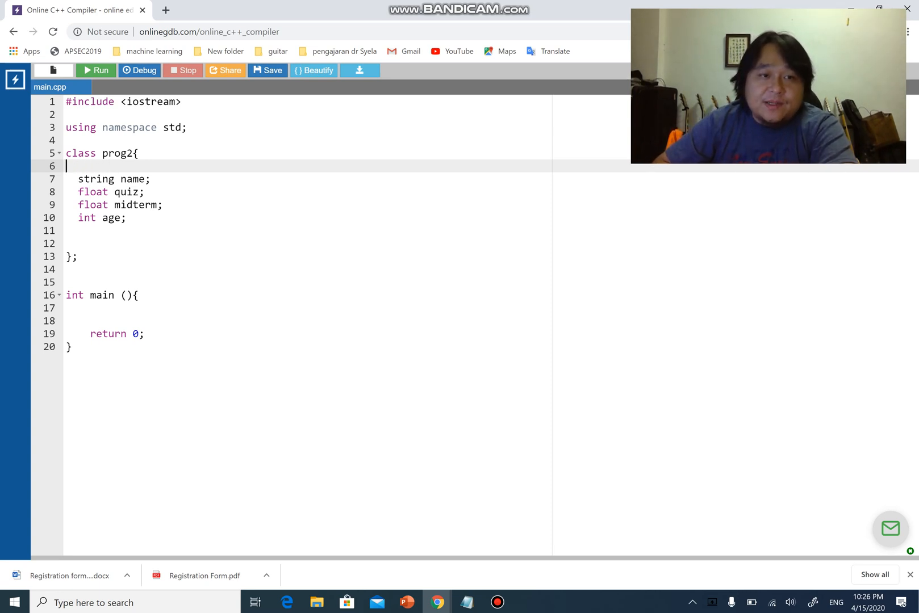
key("Backspace")
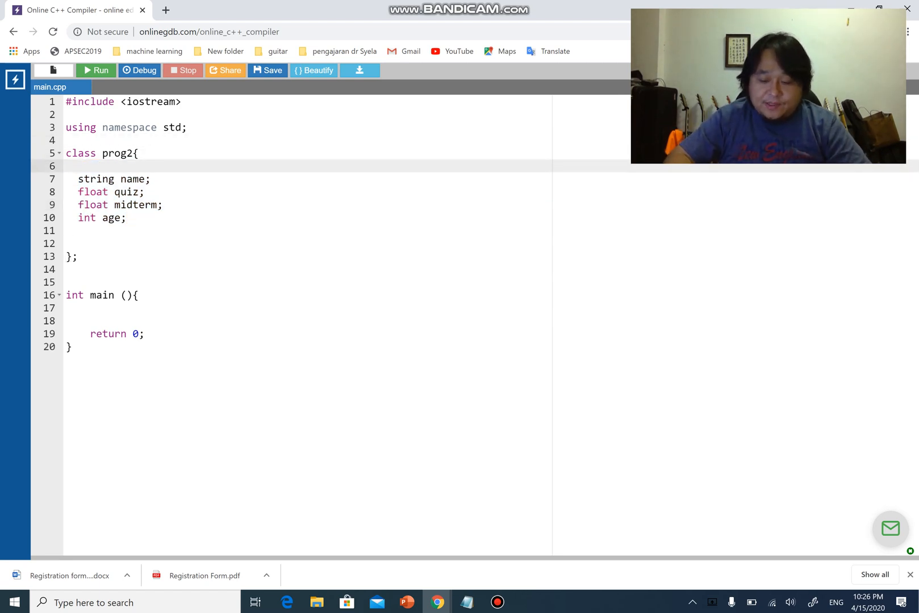
type("public")
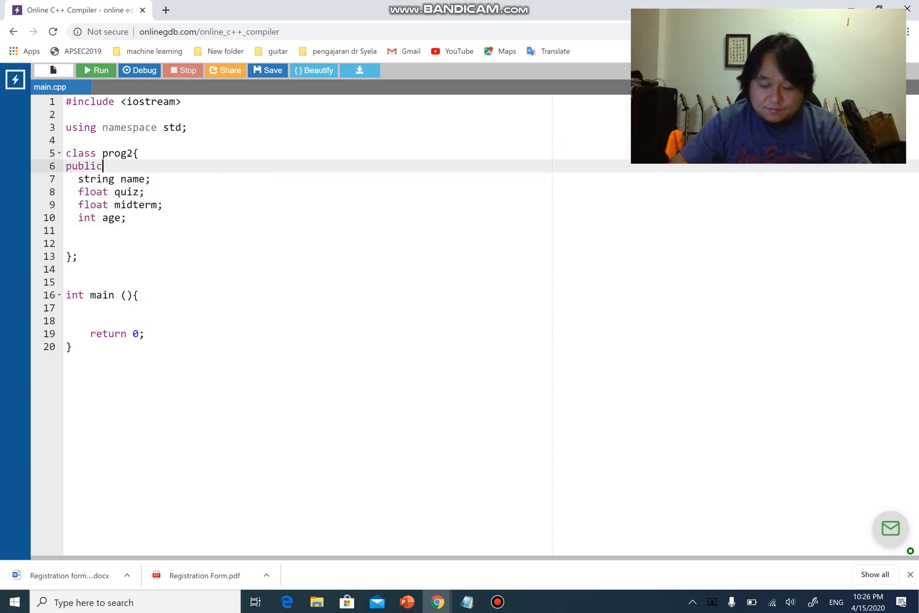
type(":")
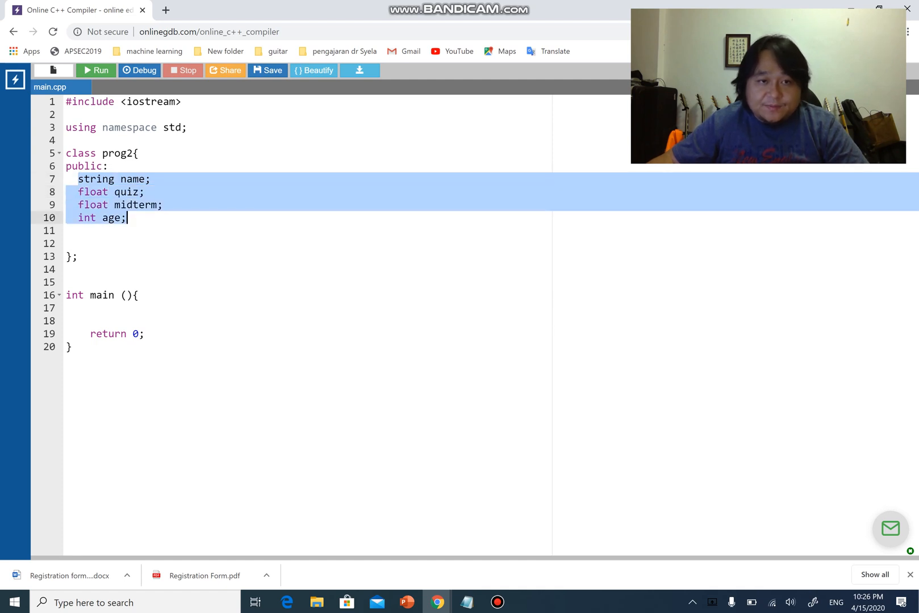
Briefly change the label to private:, then restore it to public:.
left_click(108, 166)
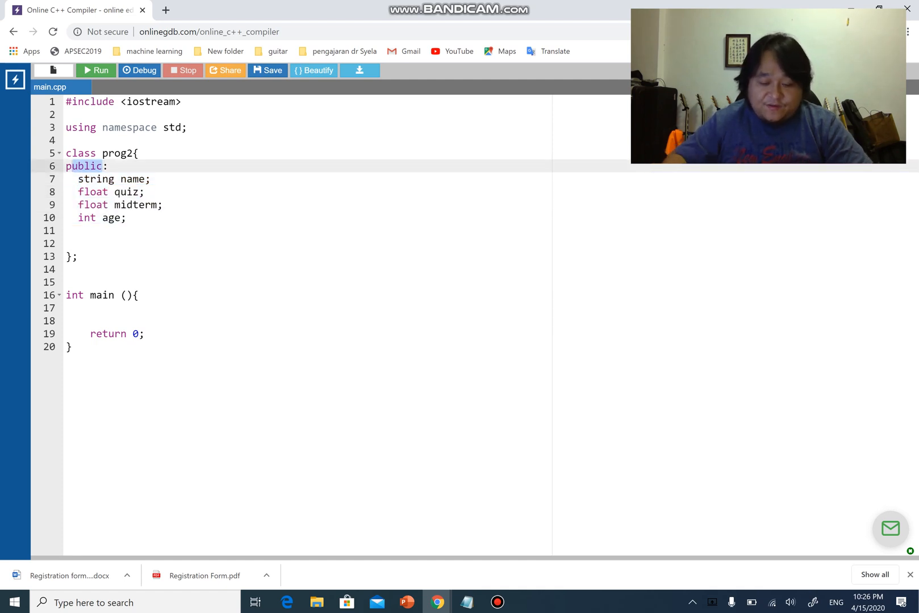
type("private:")
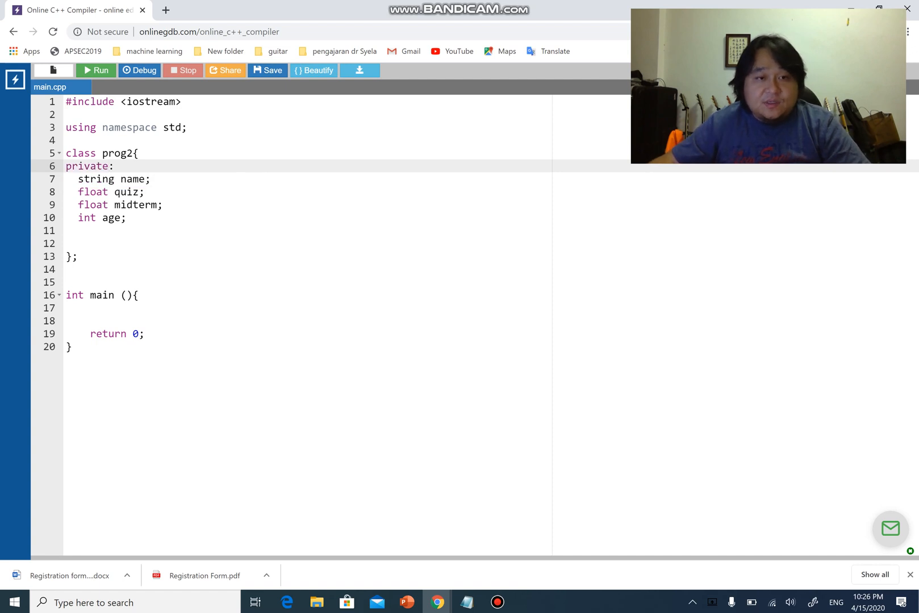
left_click_drag(76, 180, 143, 205)
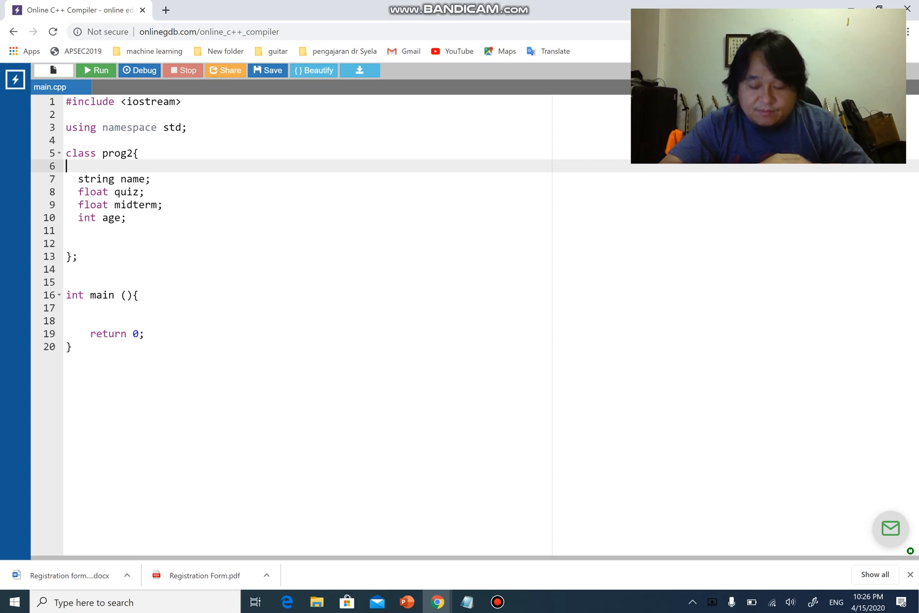
type("public")
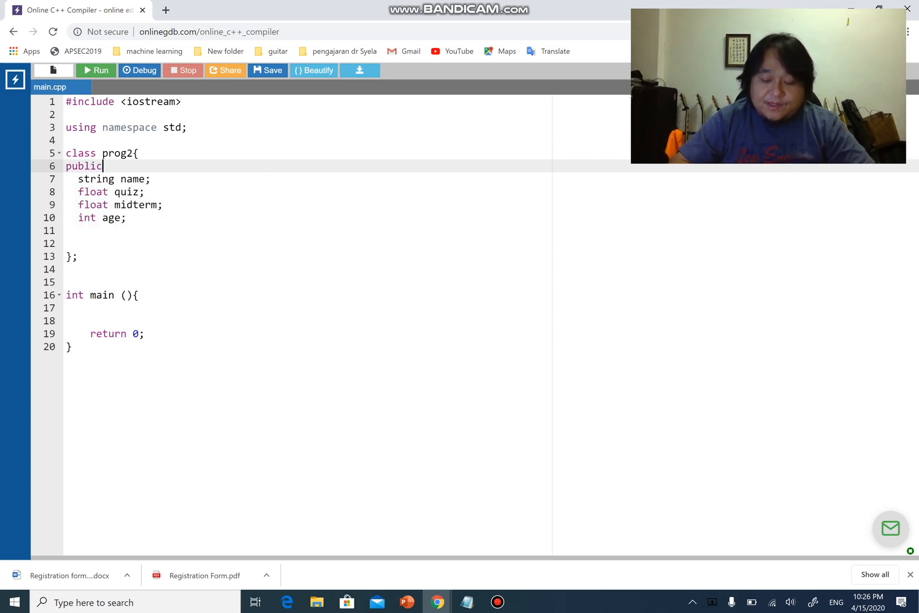
type(":")
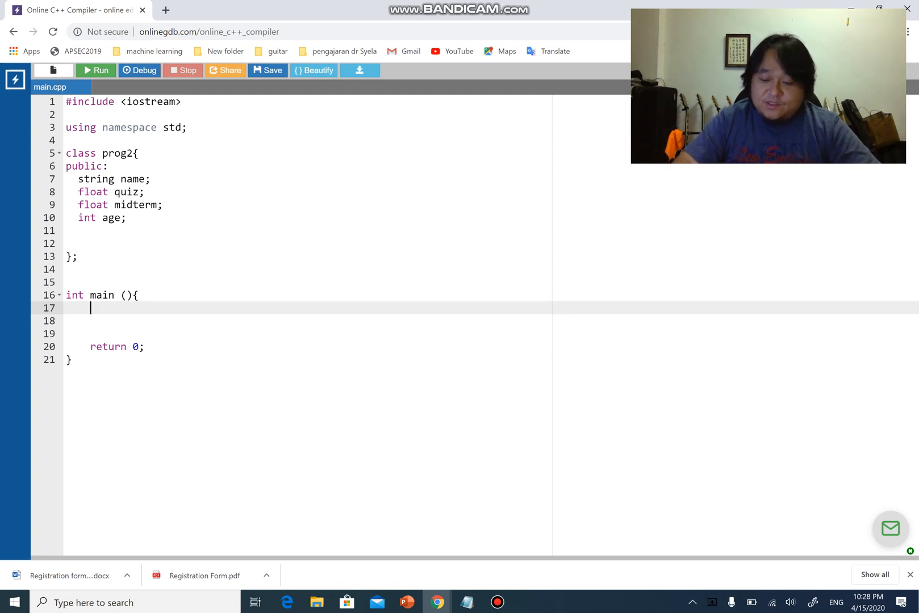
Type prog2 stud1; on the first line inside main.
type("prog2")
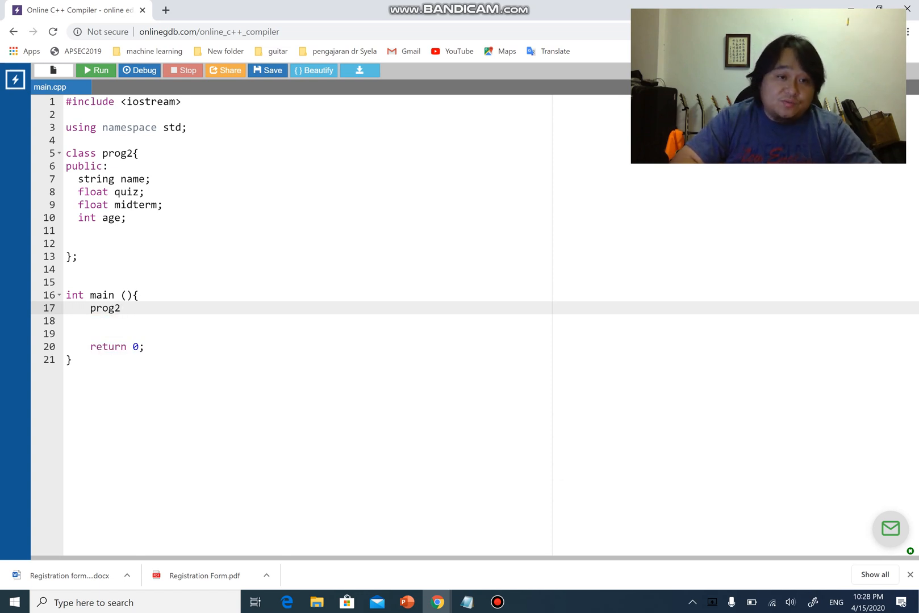
type("stud")
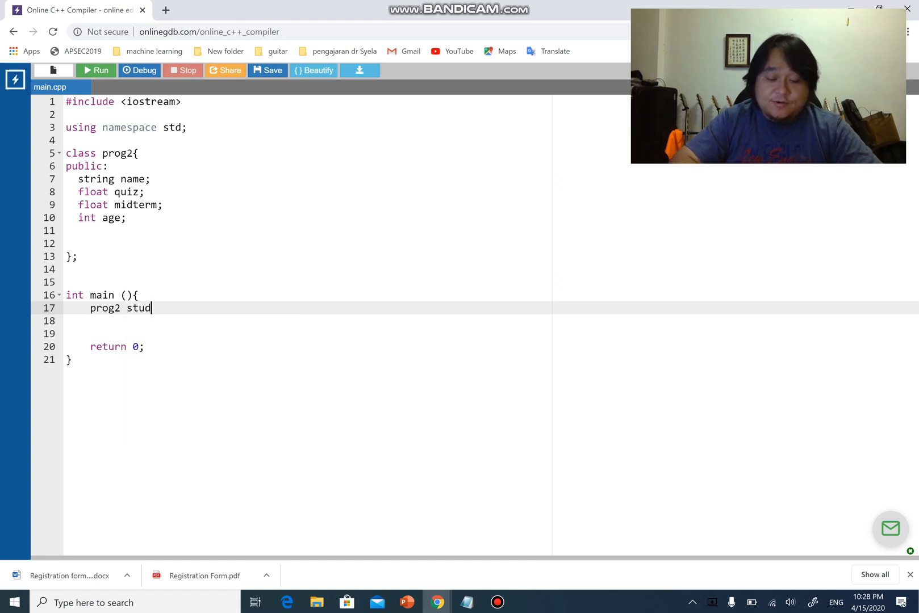
type("1;")
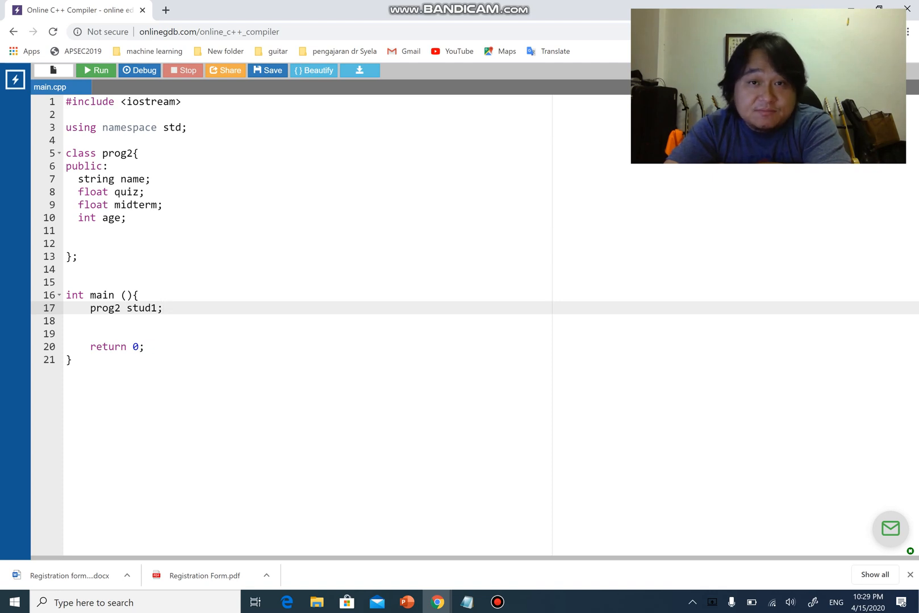
left_click(163, 308)
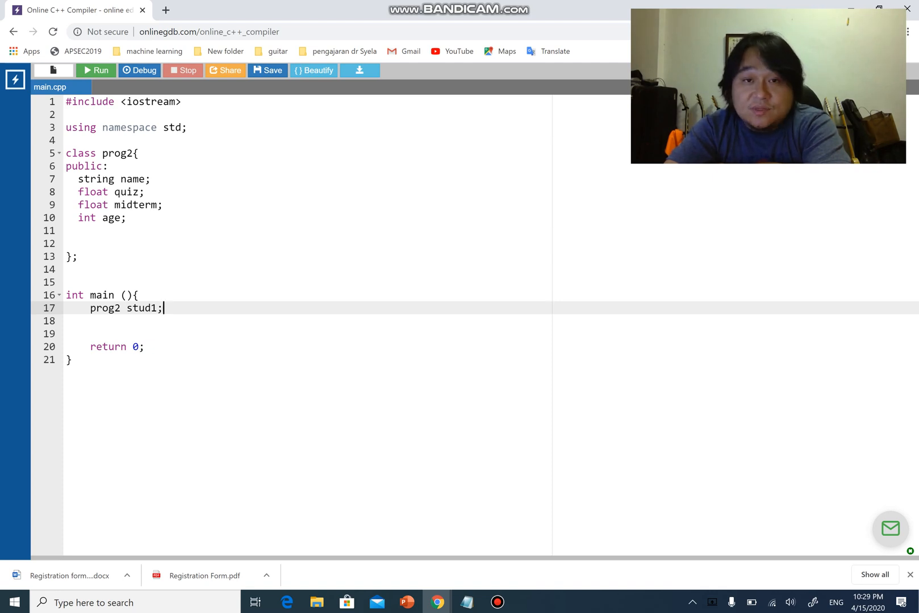